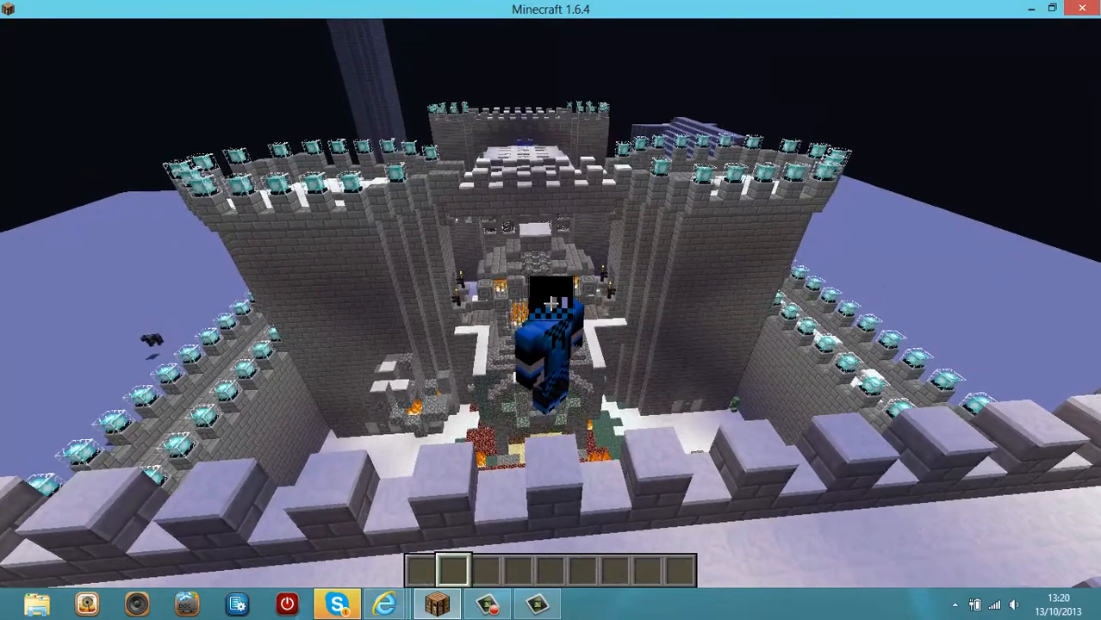
mouse_move(552, 310)
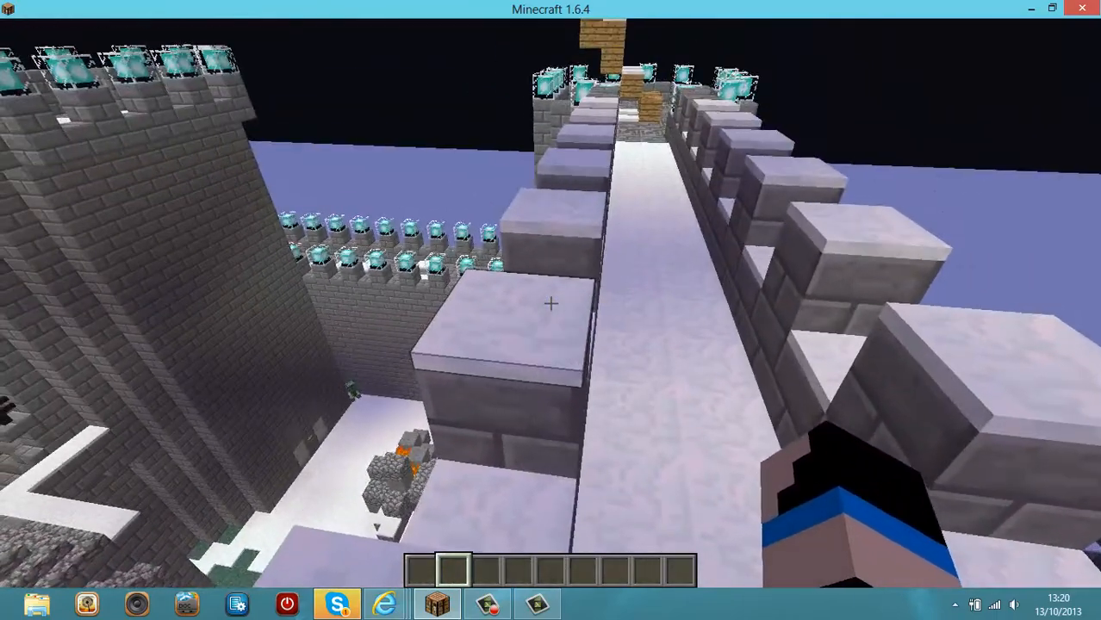
mouse_move(551, 303)
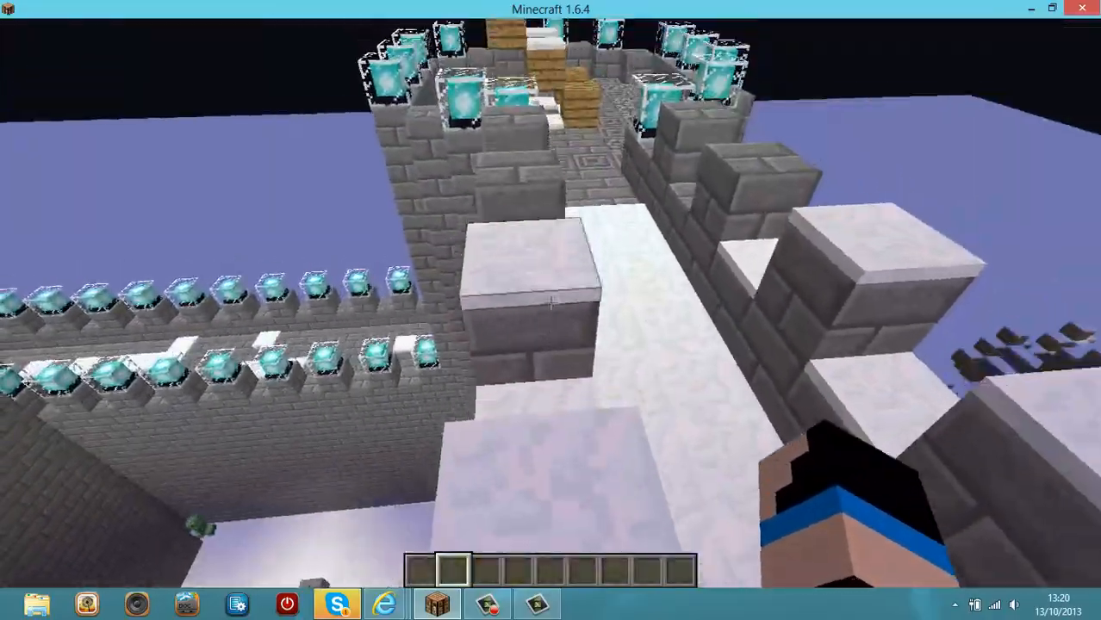
mouse_move(551, 310)
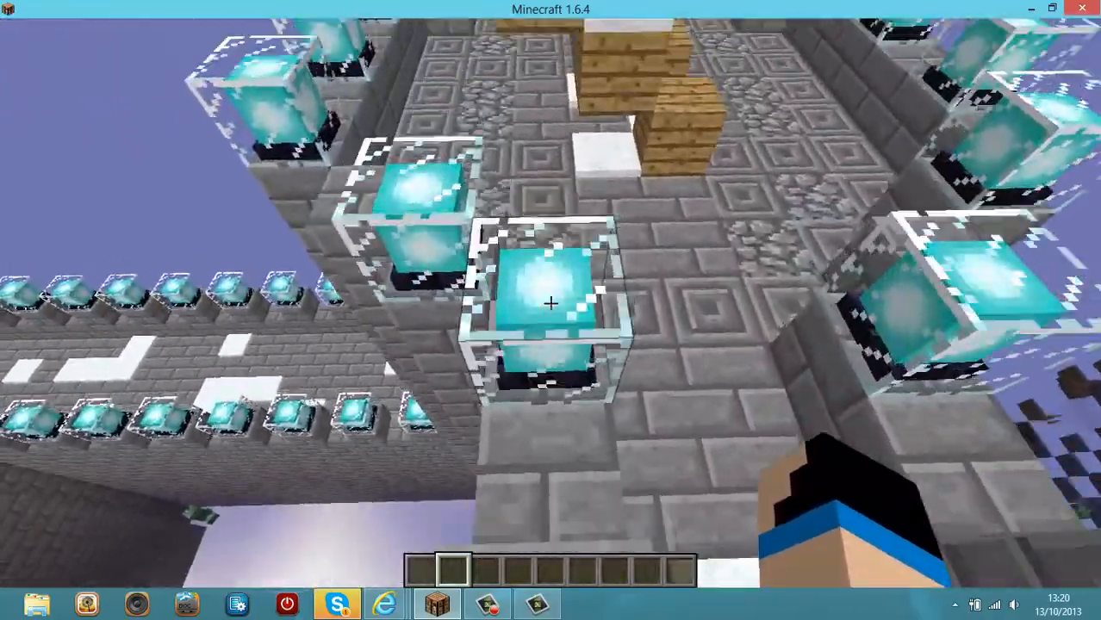
mouse_move(552, 303)
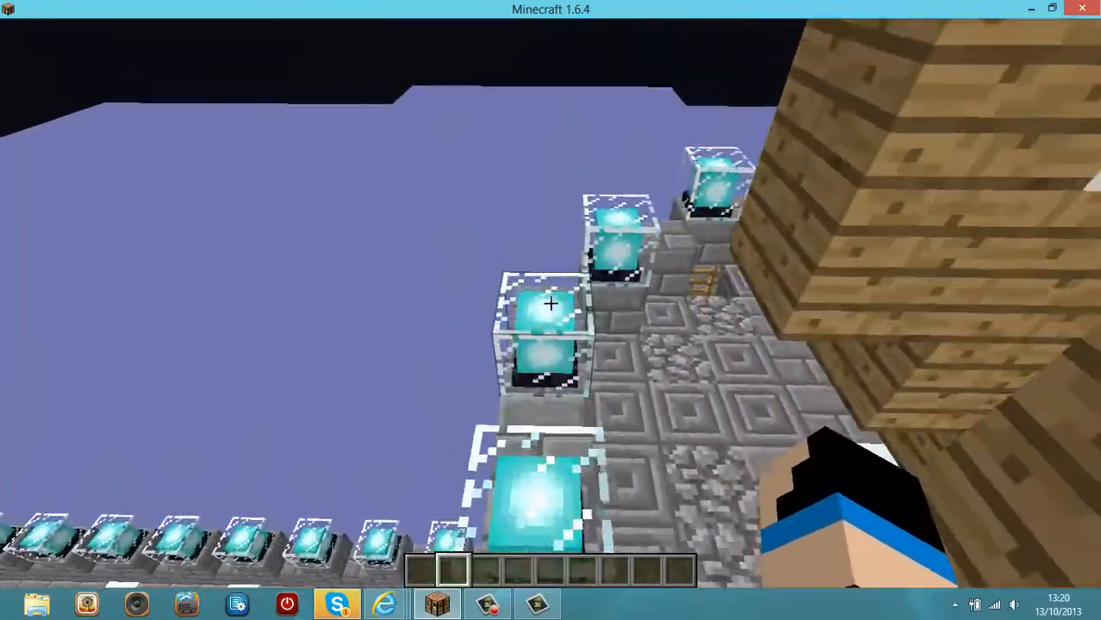
mouse_move(552, 310)
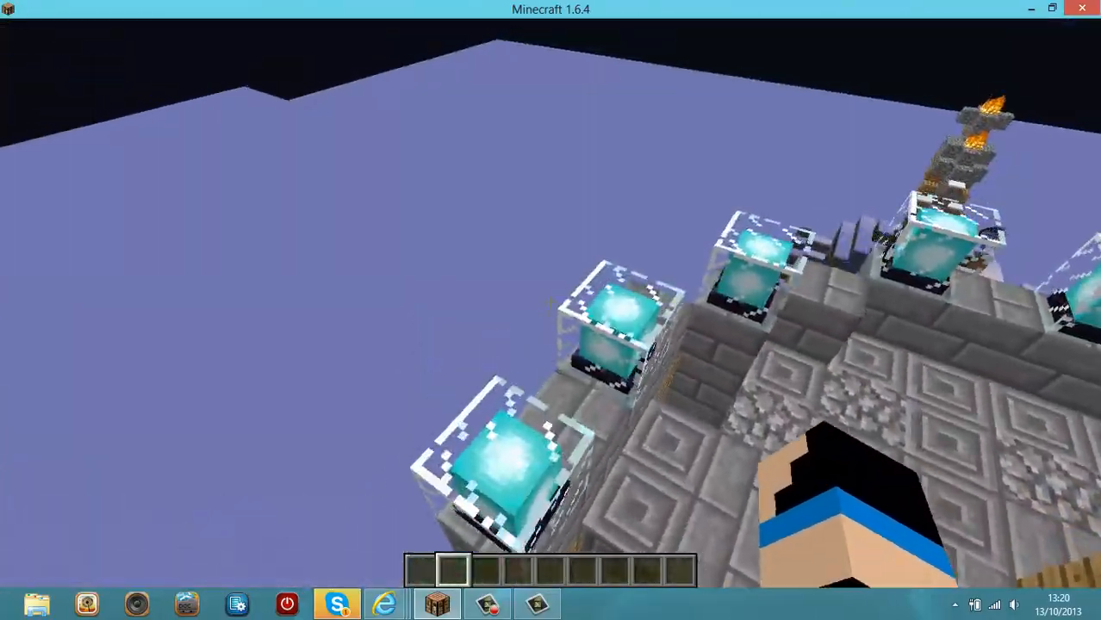
mouse_move(552, 310)
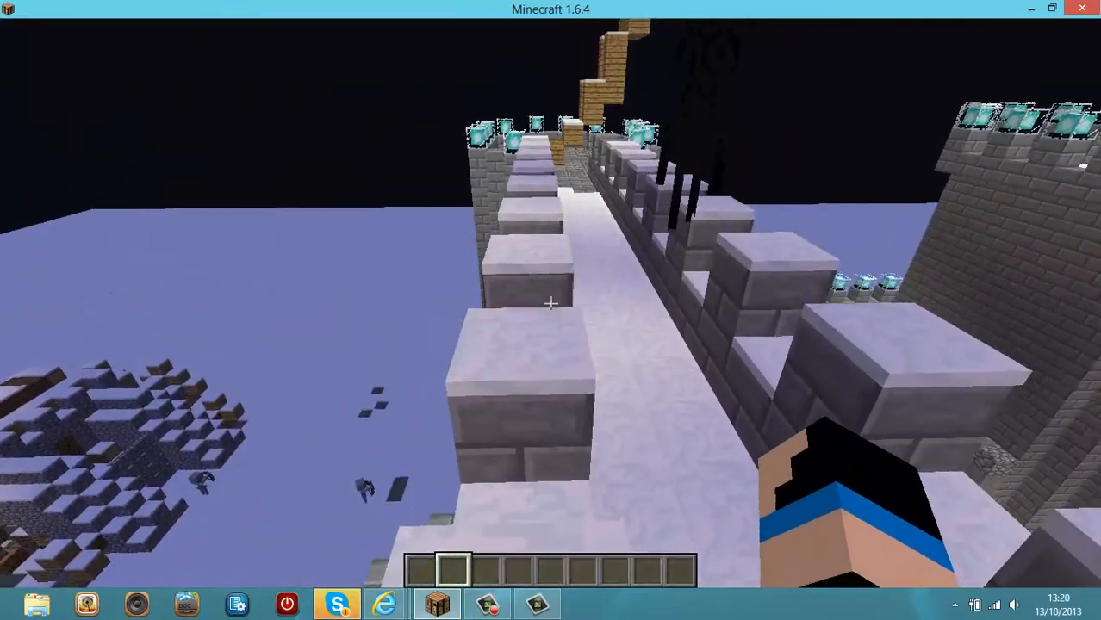
- Check the inventory while flying over the castle tower toward the interior
key(e)
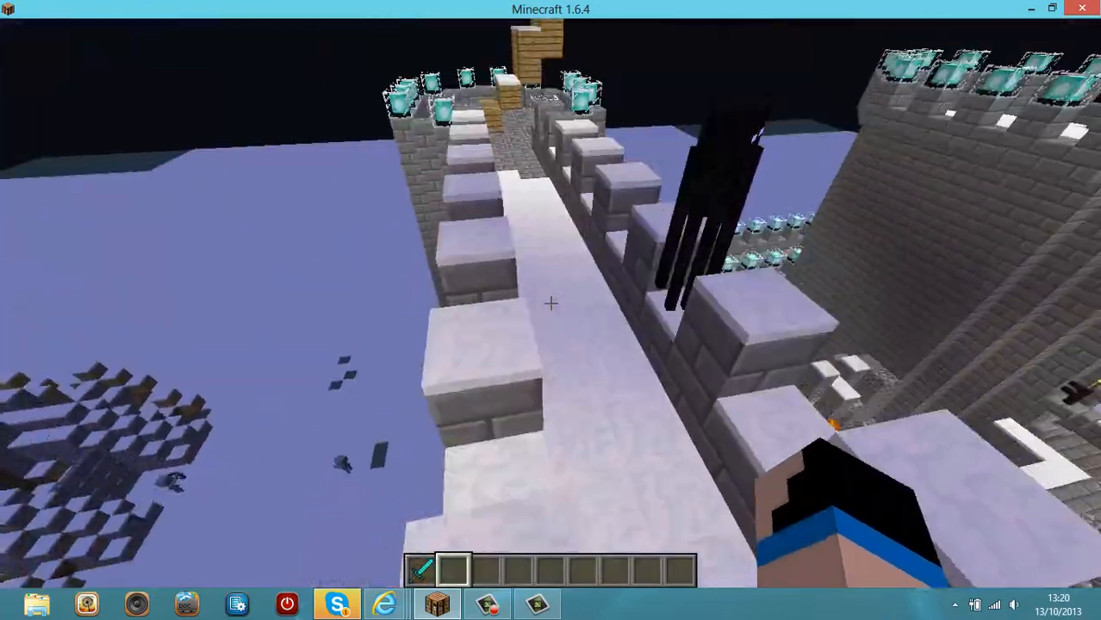
mouse_move(551, 303)
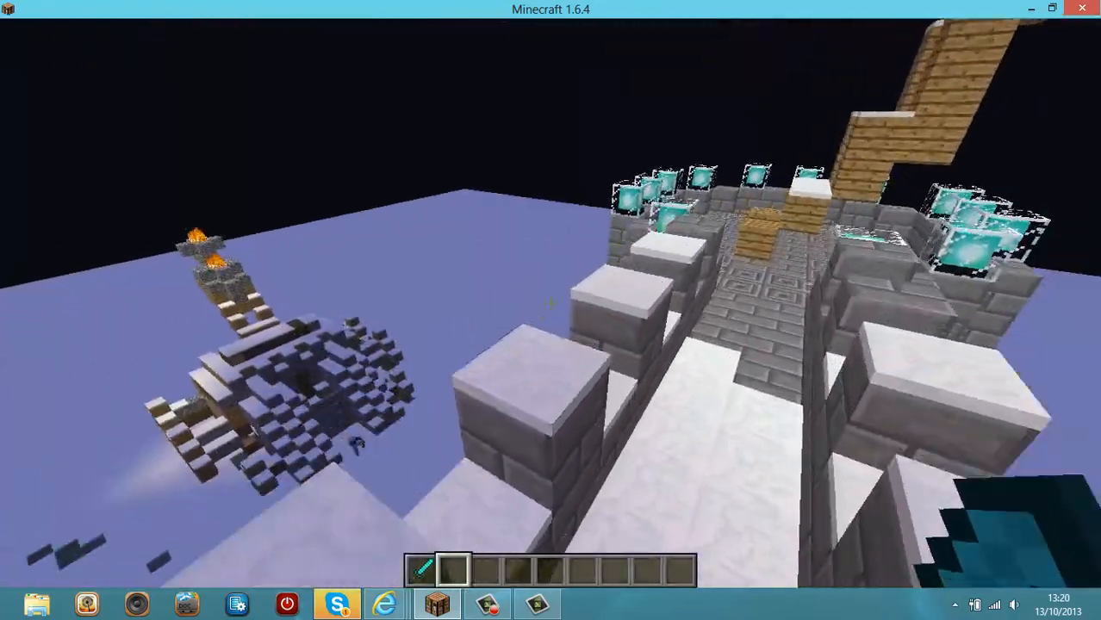
mouse_move(552, 310)
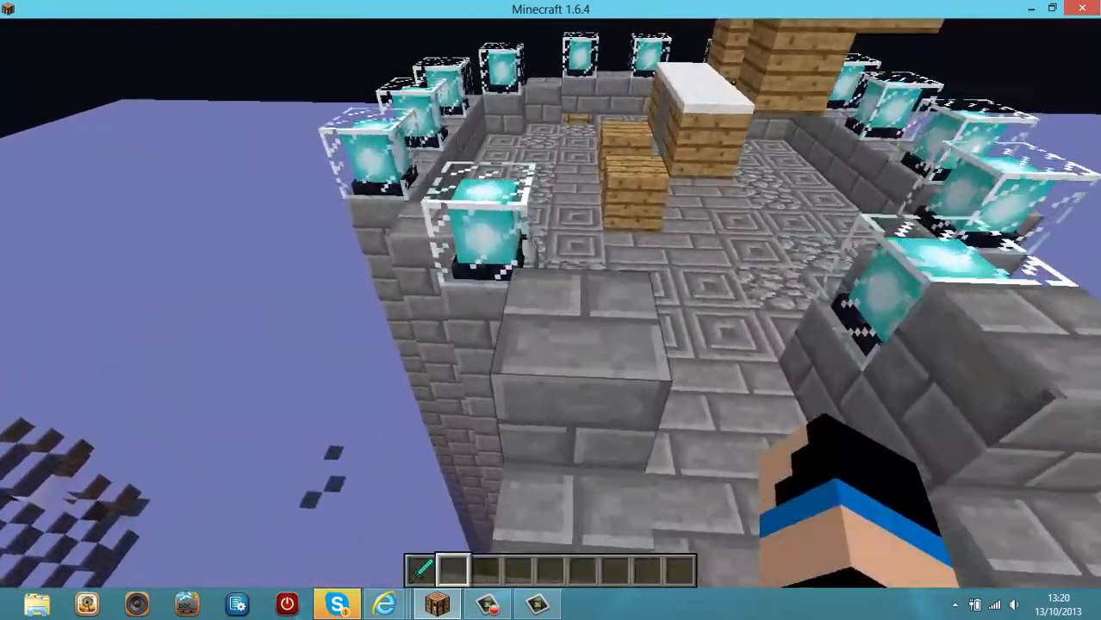
mouse_move(552, 311)
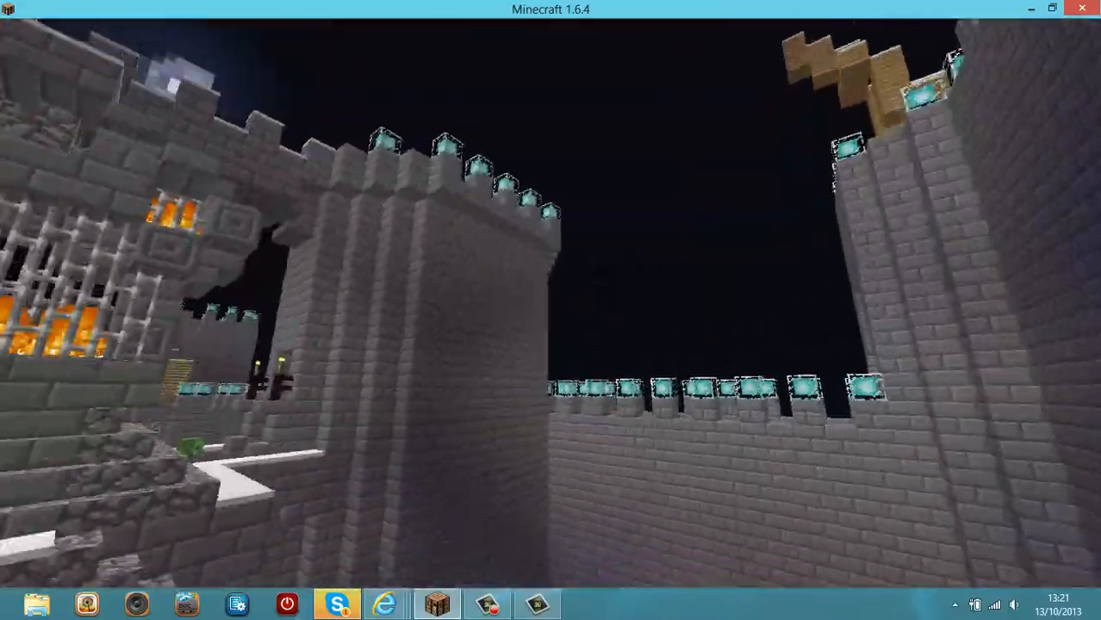
mouse_move(551, 310)
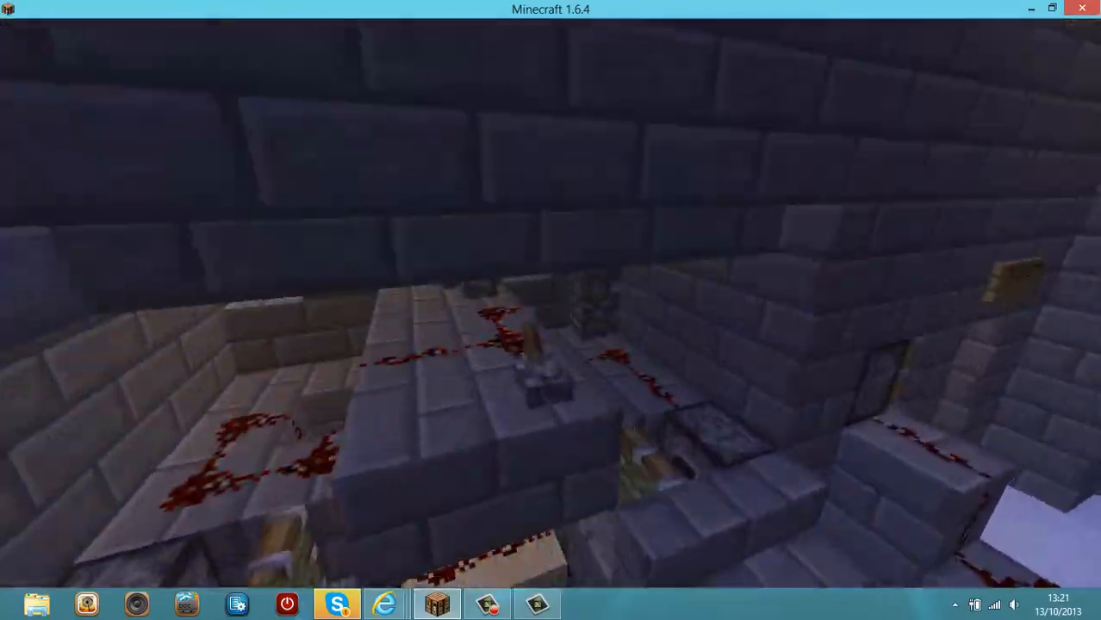
mouse_move(552, 310)
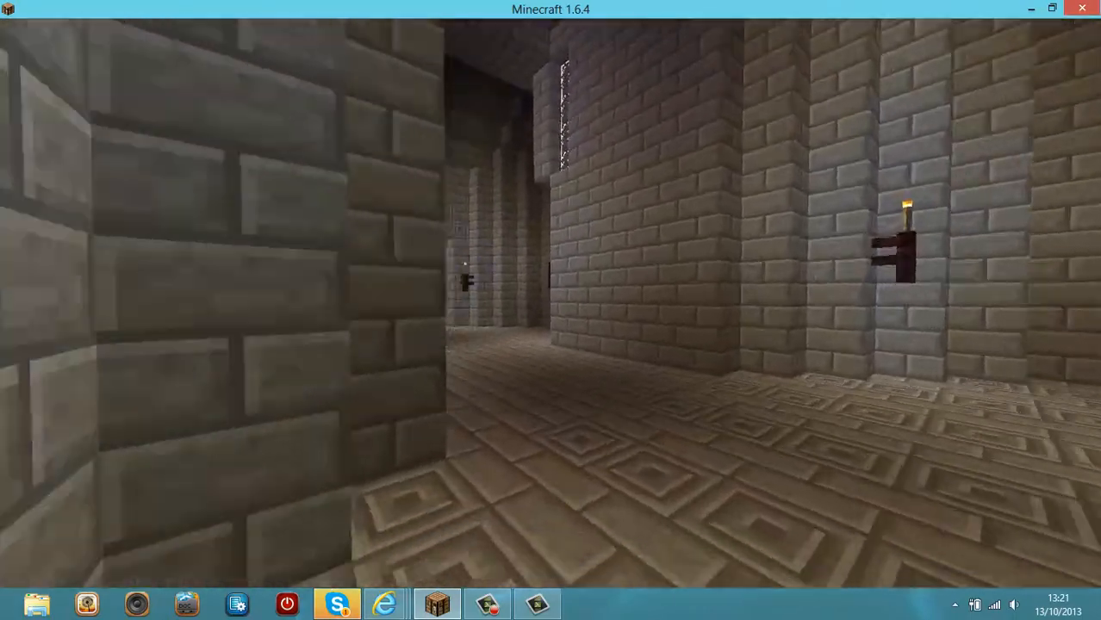
mouse_move(552, 310)
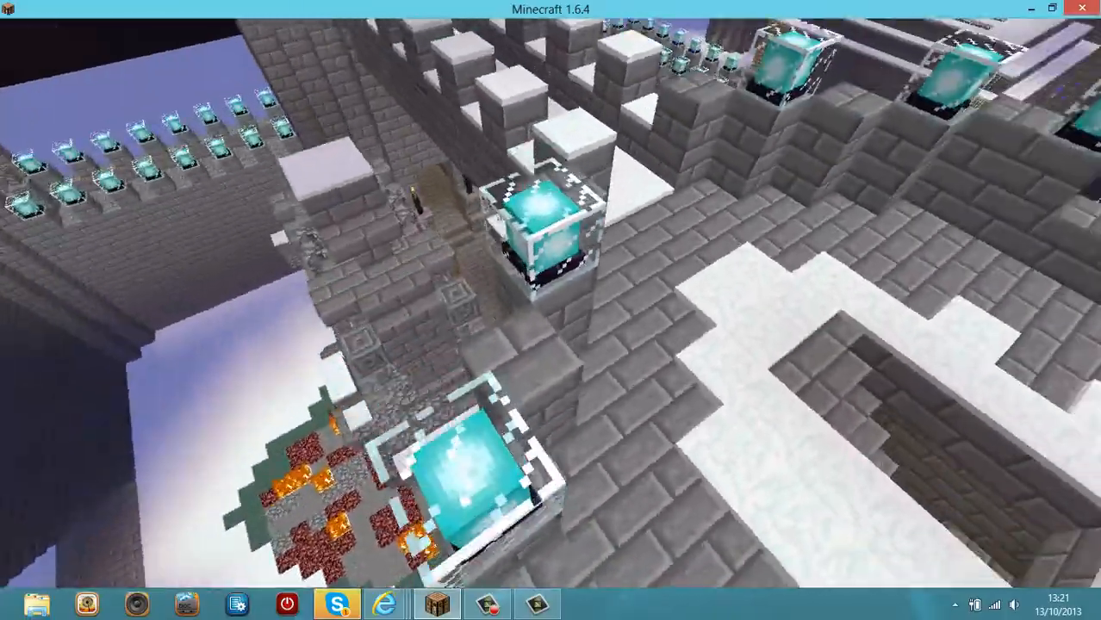
mouse_move(551, 310)
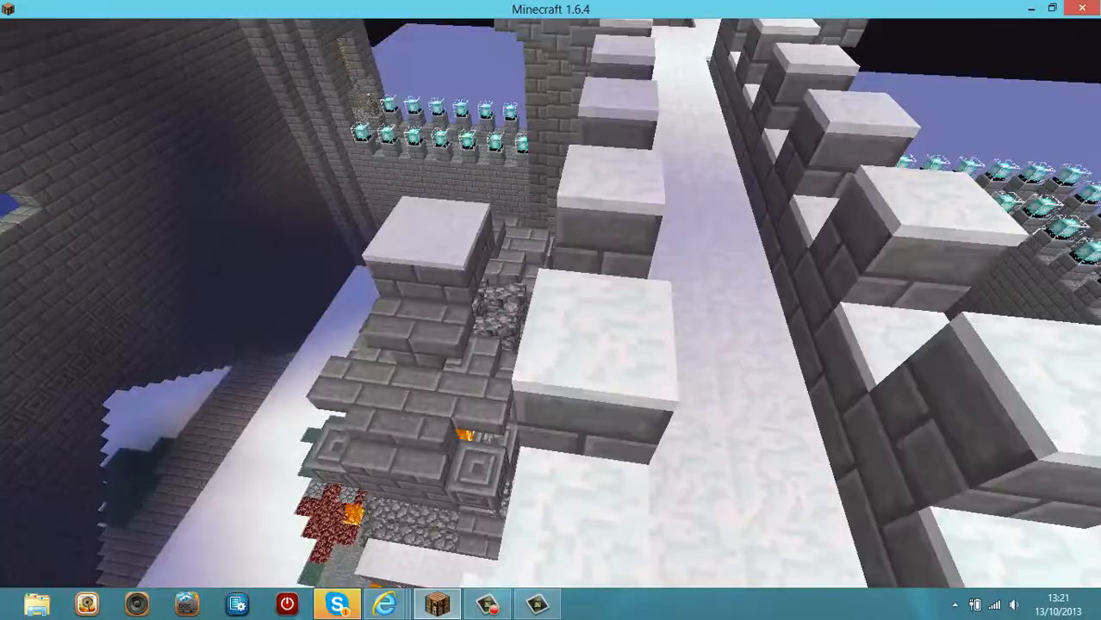
mouse_move(552, 310)
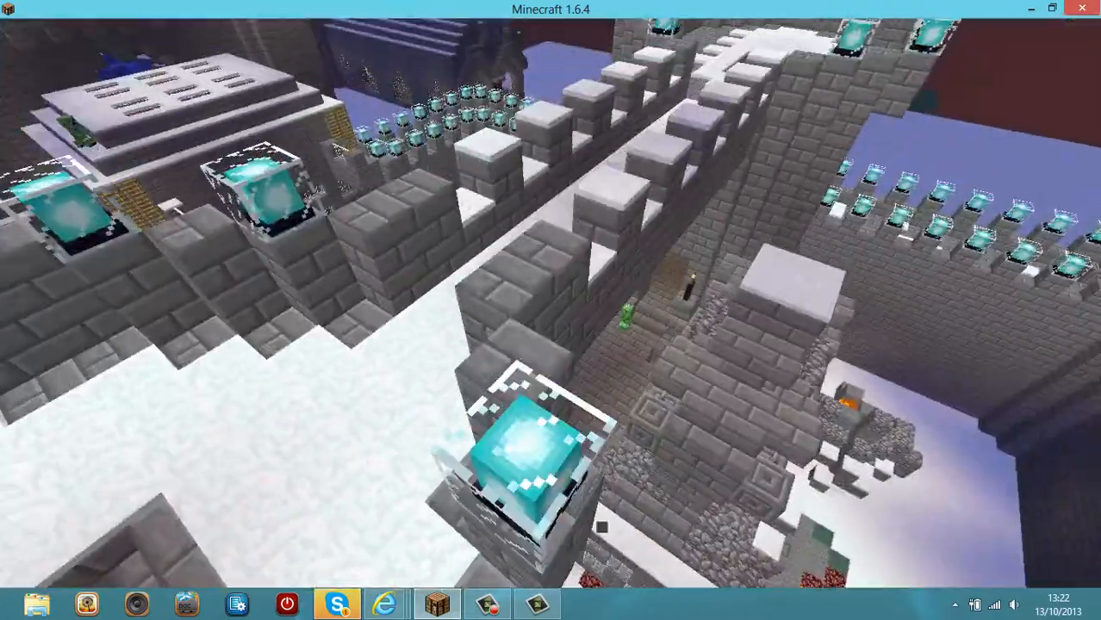
mouse_move(551, 310)
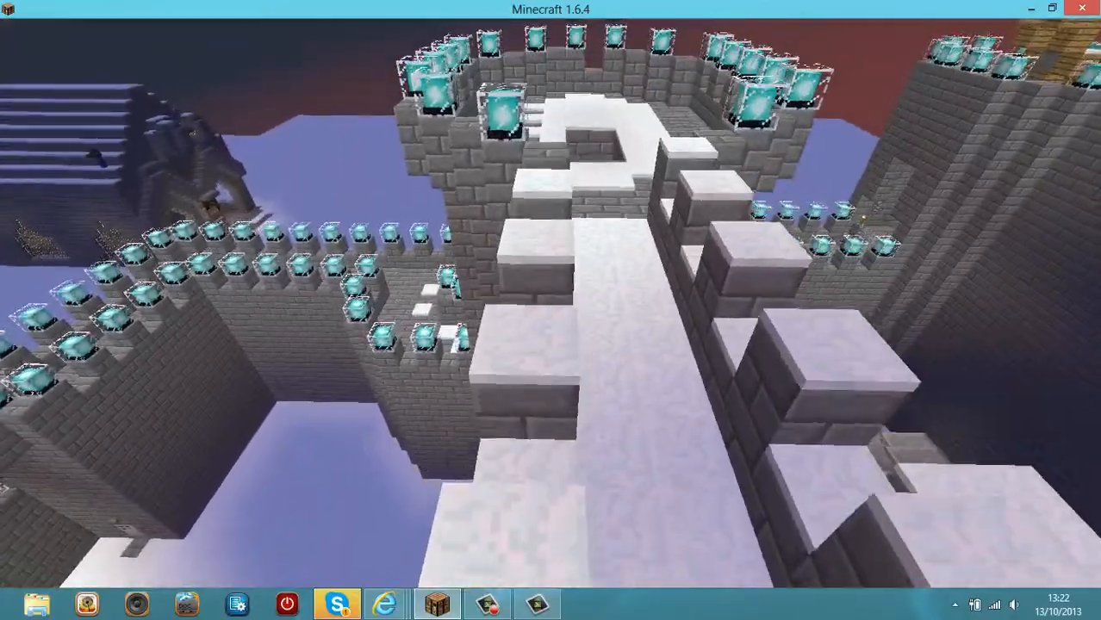
mouse_move(552, 310)
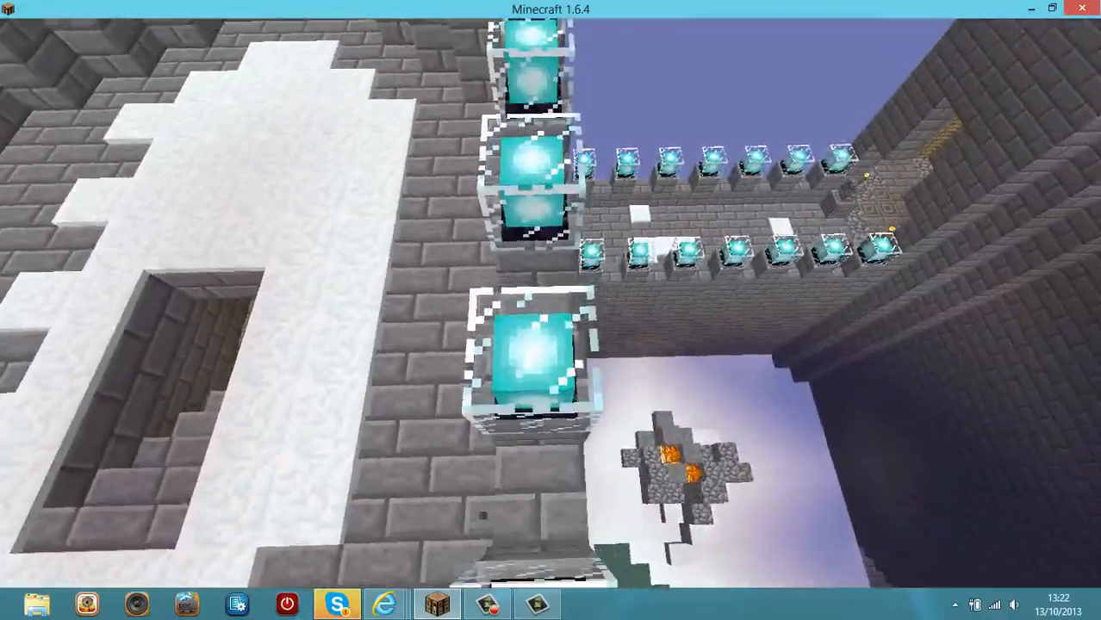
mouse_move(551, 310)
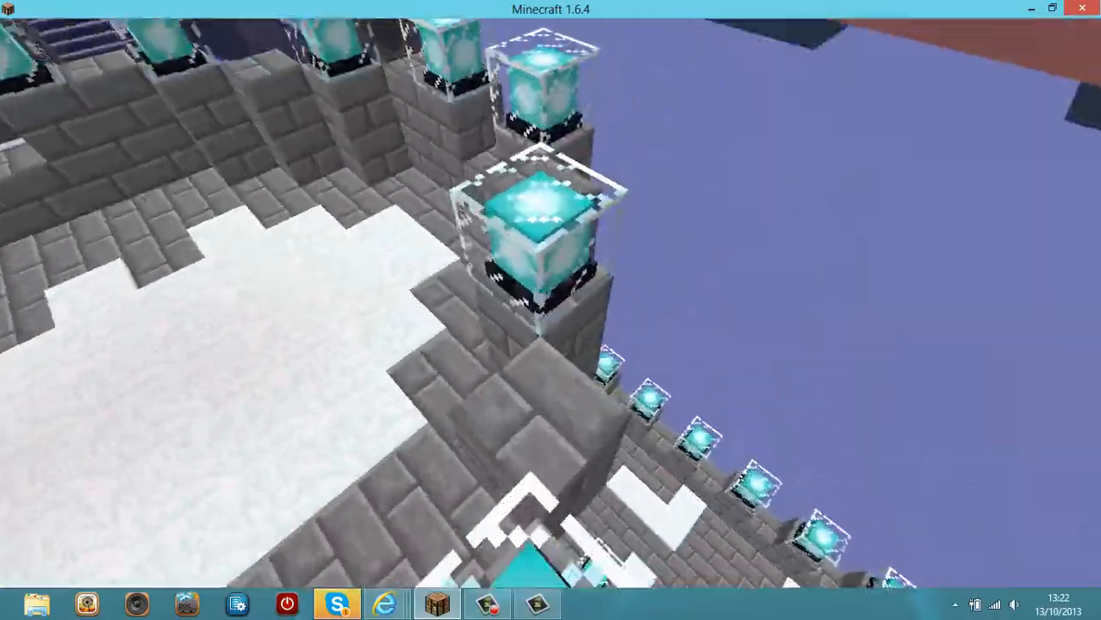